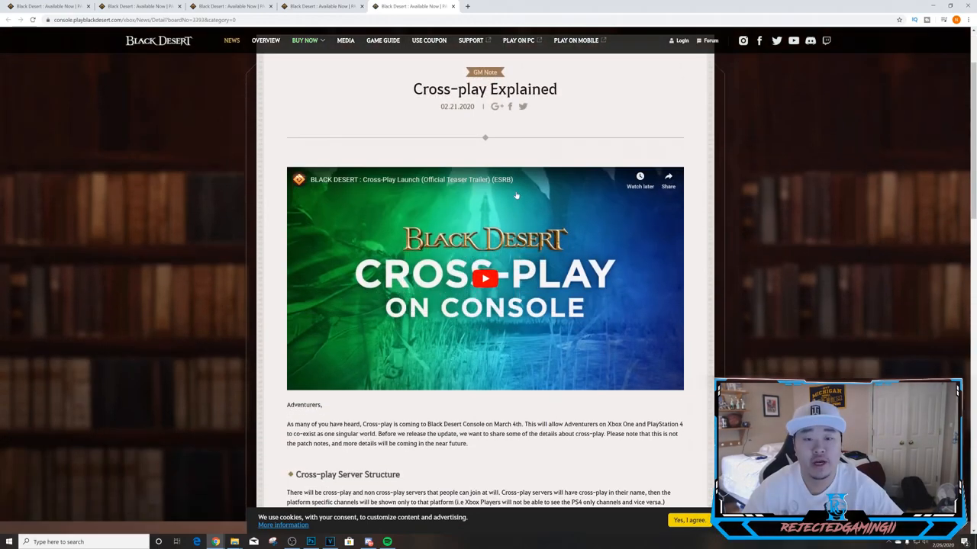
Scroll past the cross-play video to the Server Structure, Xbox Asia and Node and Conquest Wars sections.
scroll("down", 3)
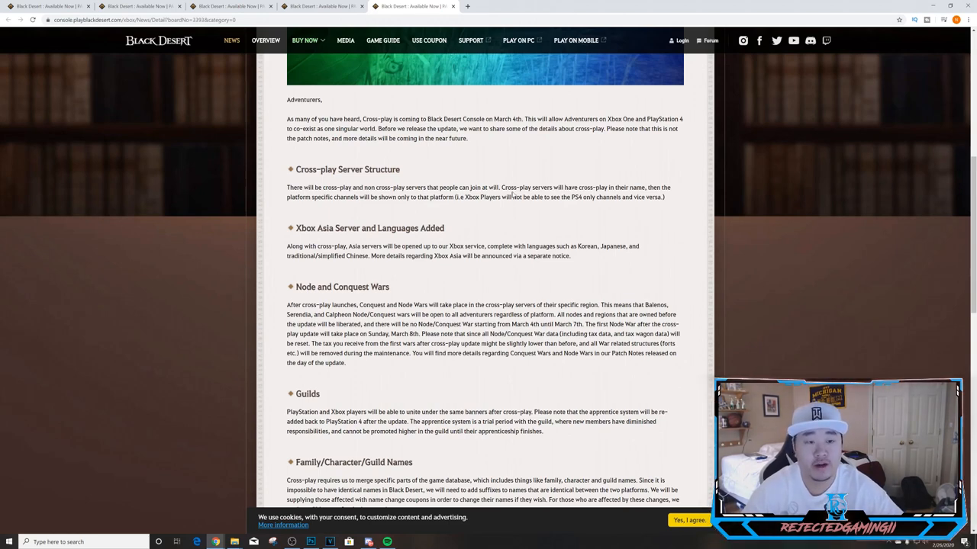
scroll("up", 3)
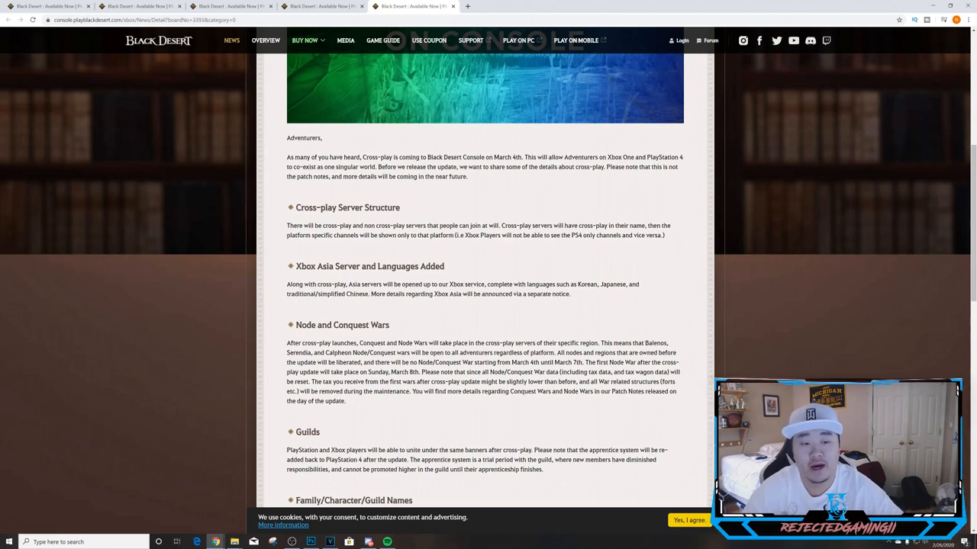
mouse_move(546, 244)
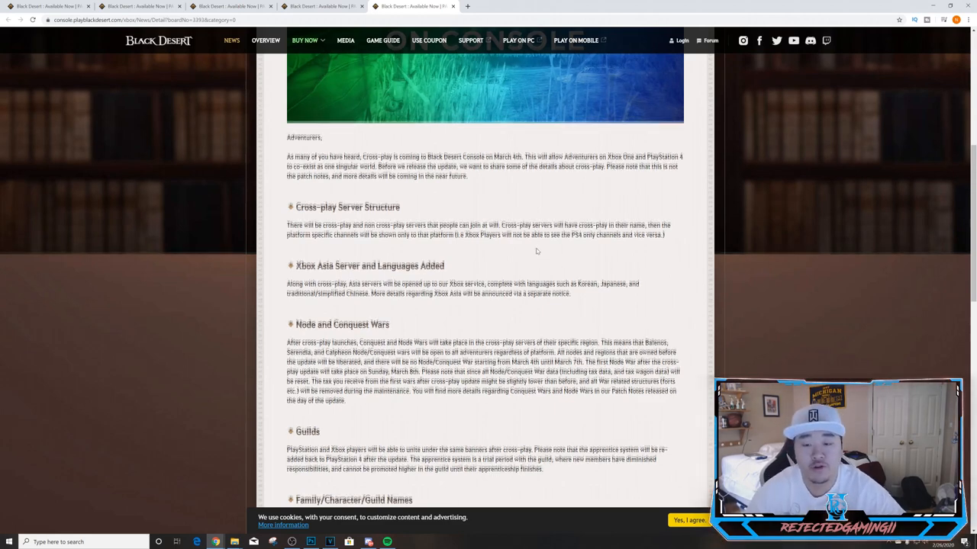
scroll("down", 3)
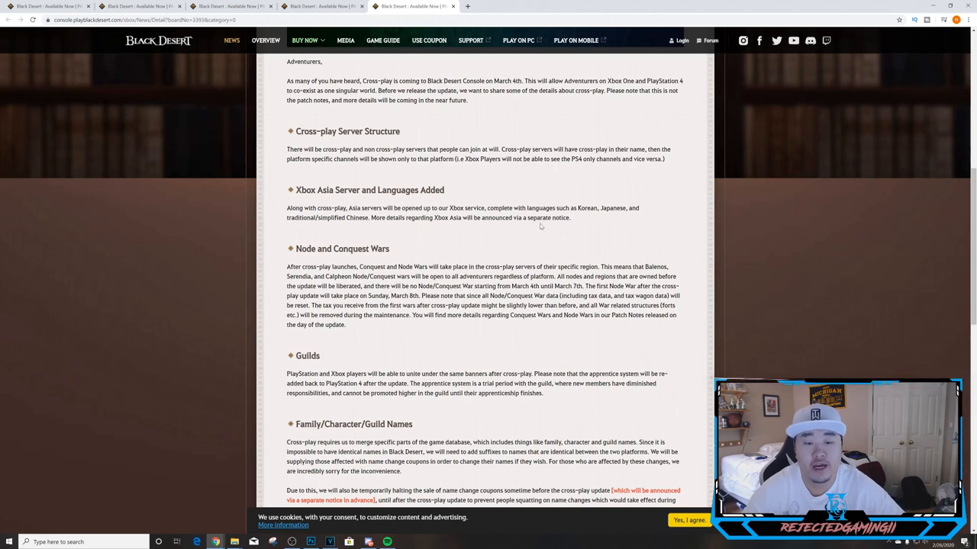
scroll("down", 3)
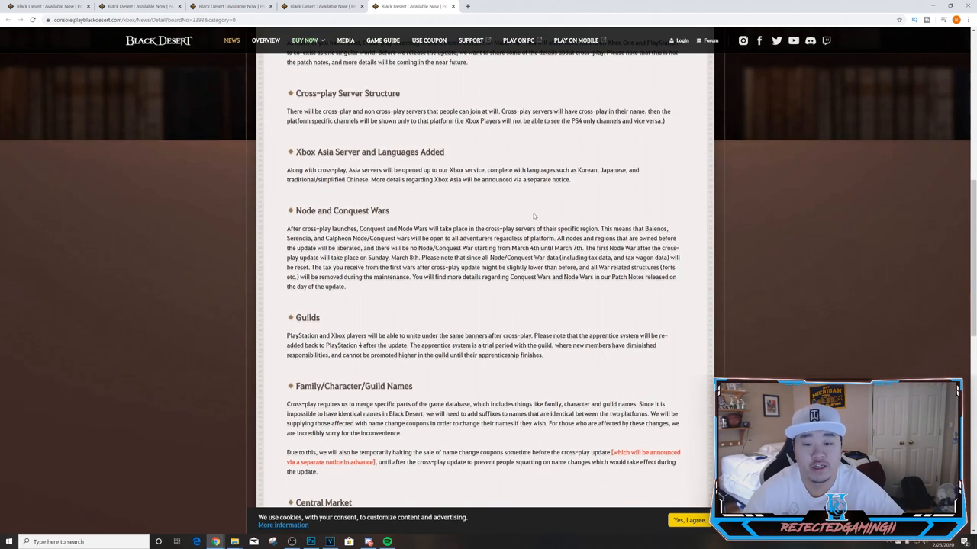
Scroll down through the Guilds and Family/Character/Guild Names sections to Central Market.
scroll("down", 3)
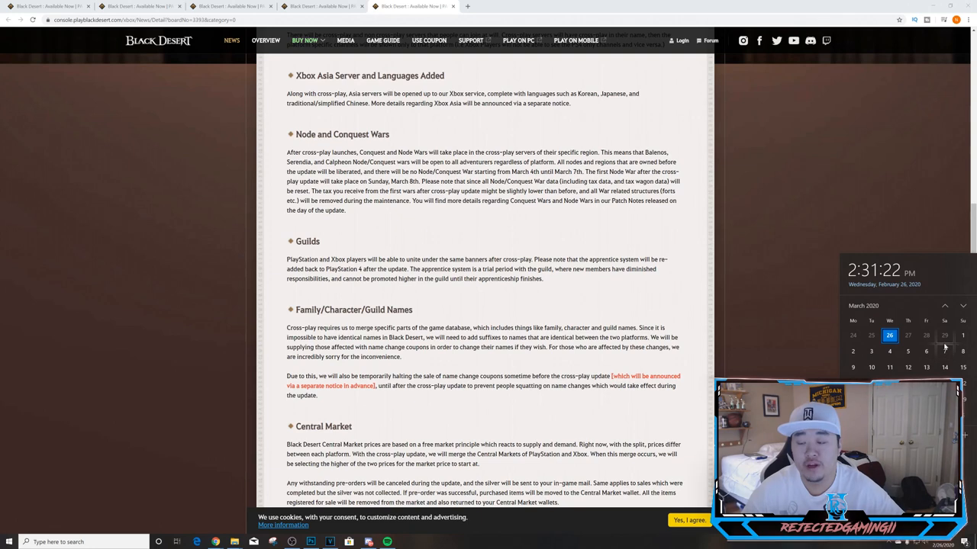
mouse_move(727, 293)
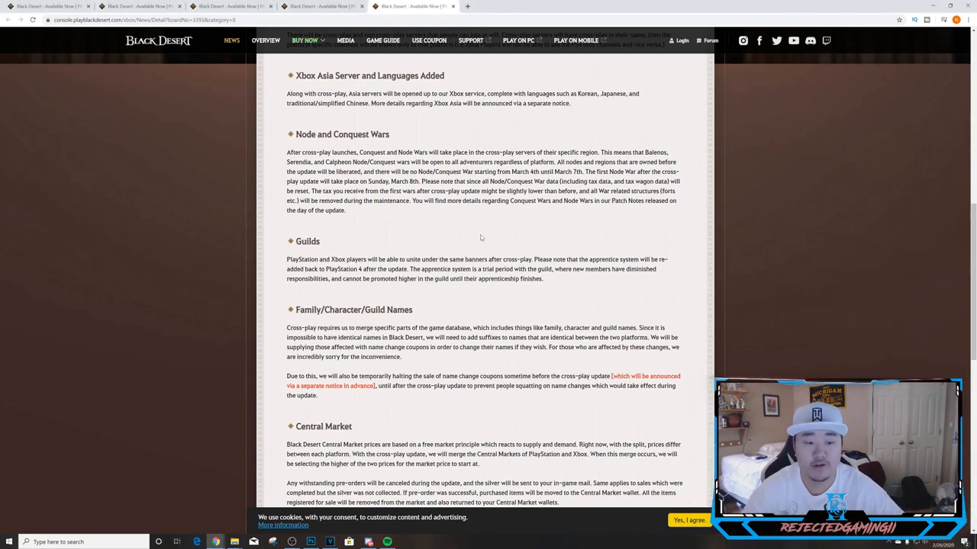
scroll("down", 3)
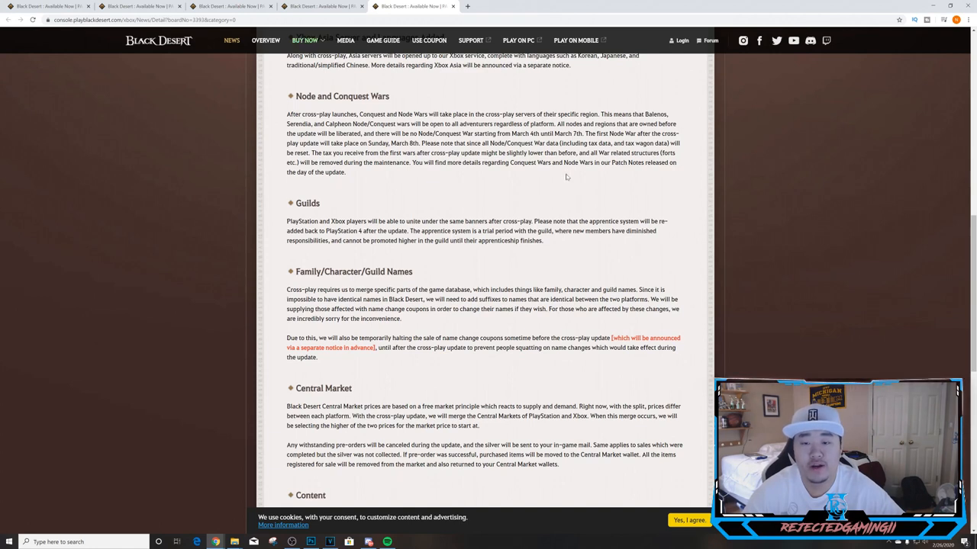
mouse_move(363, 201)
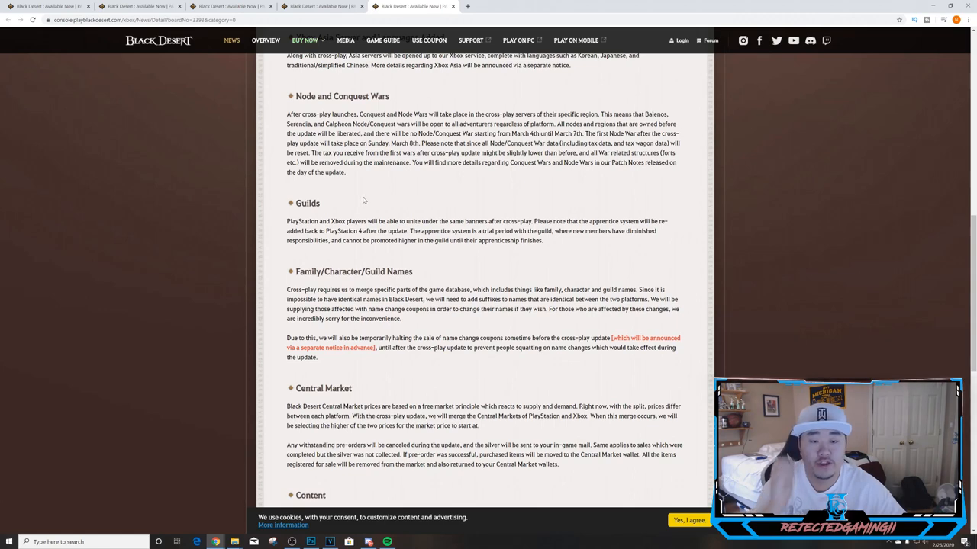
mouse_move(364, 186)
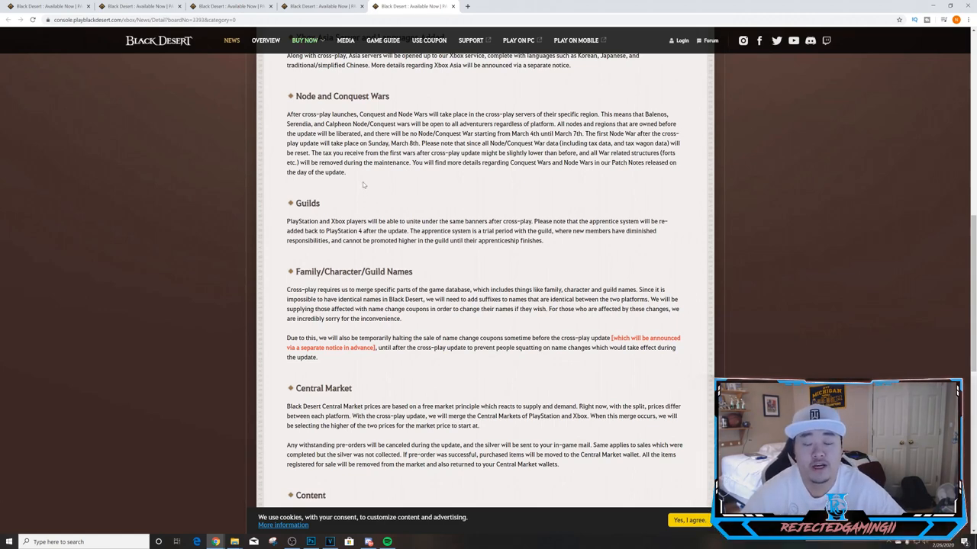
scroll("down", 3)
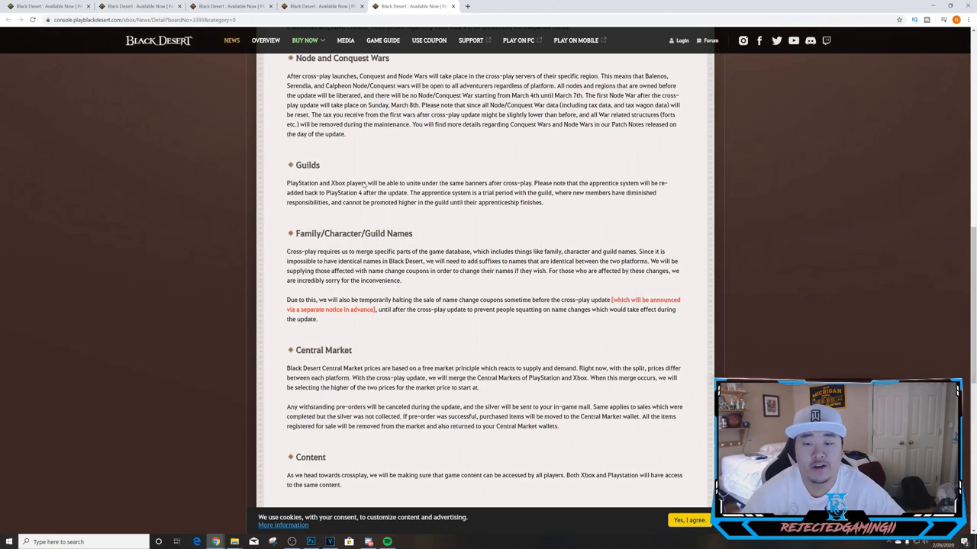
Scroll to the article's end showing the Game Accounts and Patch Size sections.
scroll("down", 3)
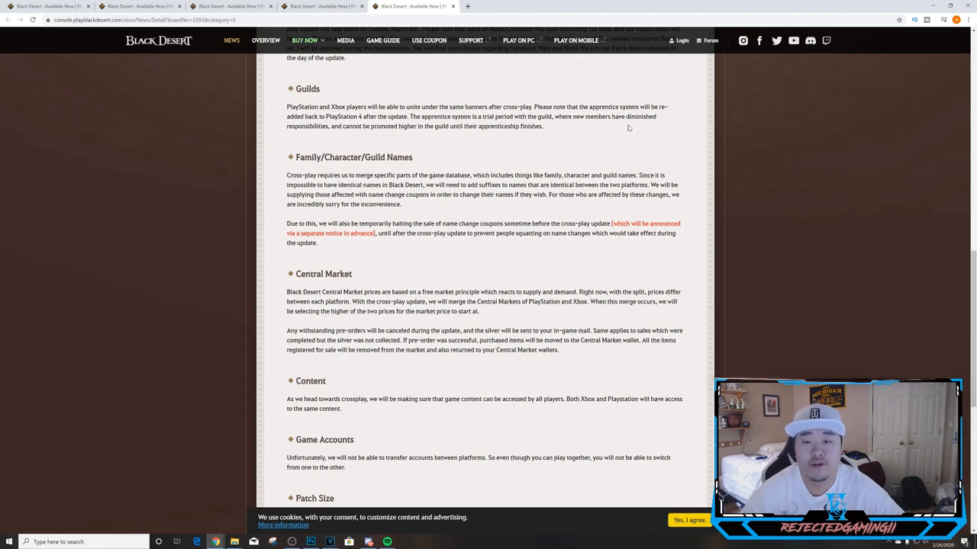
mouse_move(573, 155)
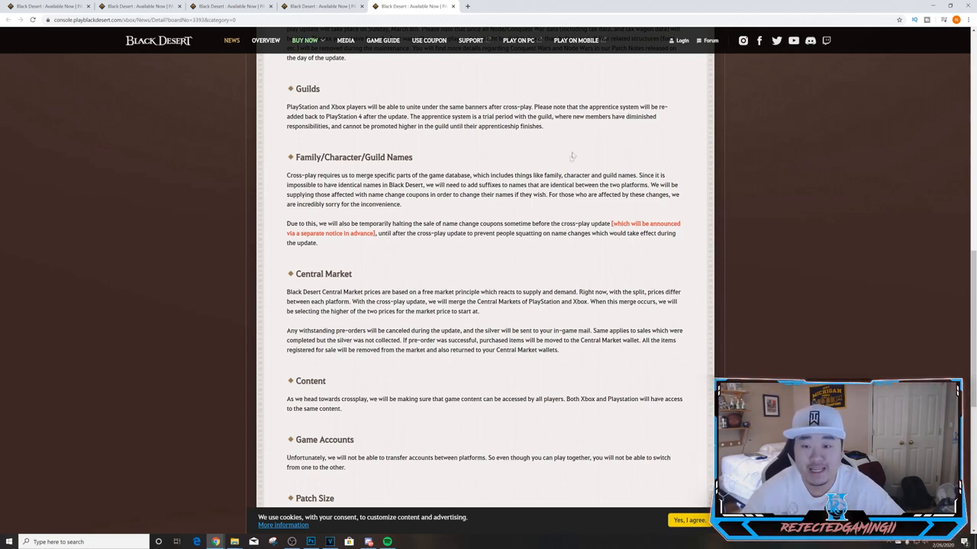
mouse_move(537, 156)
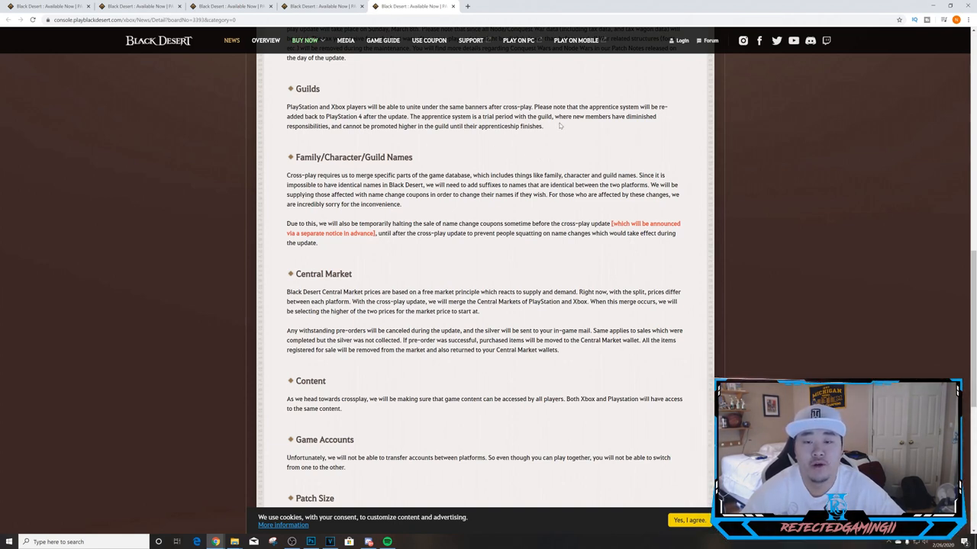
mouse_move(379, 139)
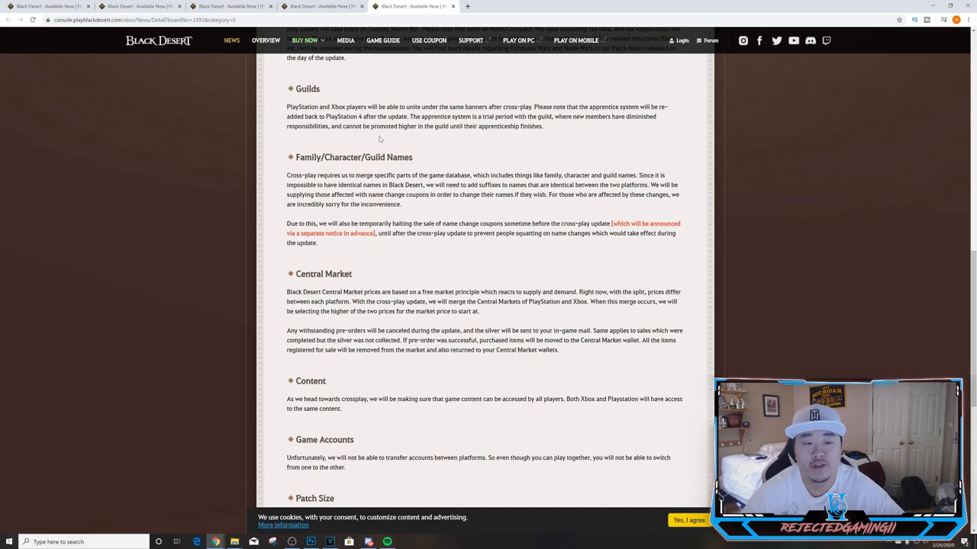
scroll("down", 3)
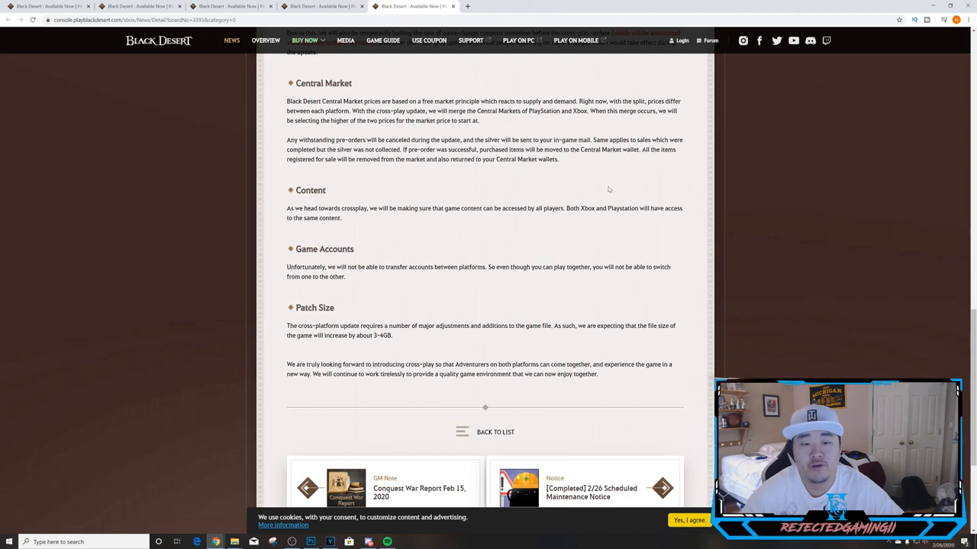
mouse_move(592, 174)
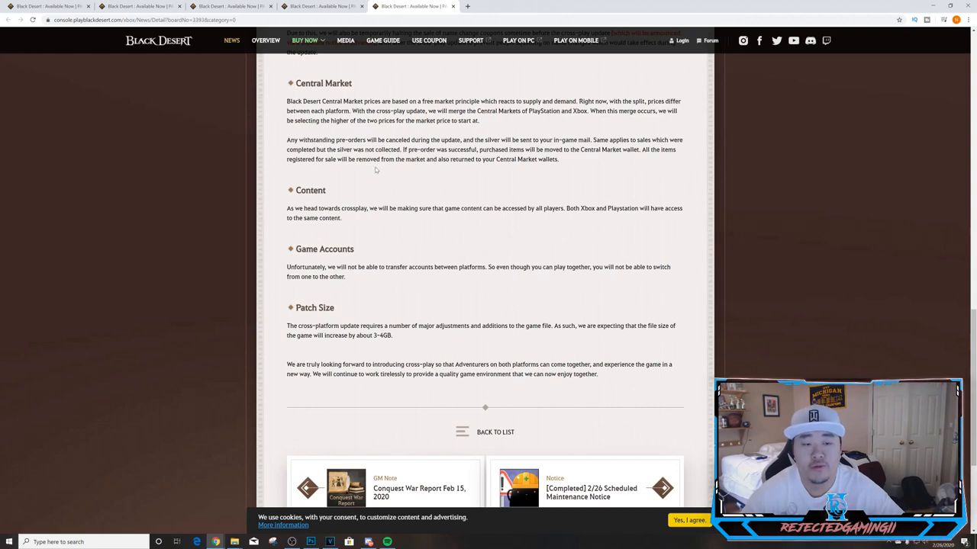
Scroll to the related news links beneath the article's closing paragraph.
scroll("down", 3)
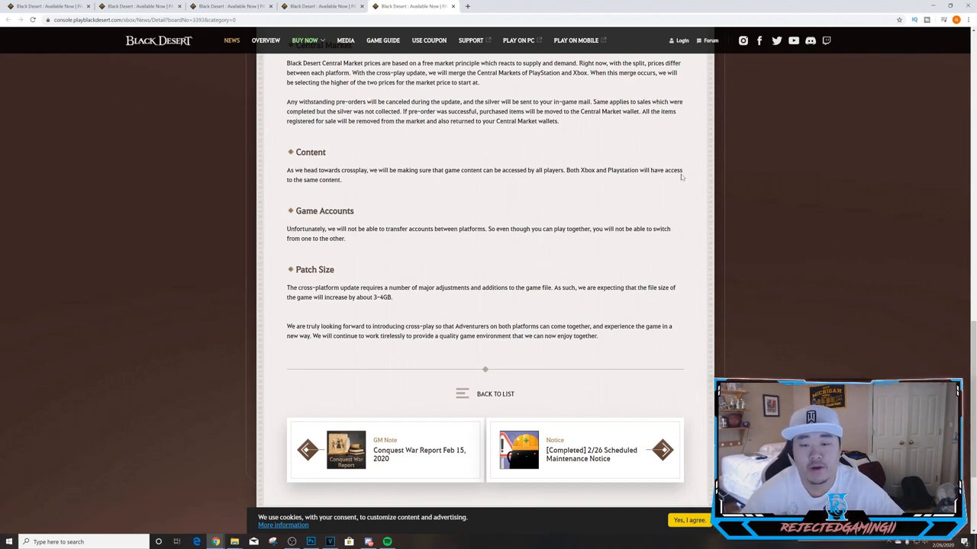
mouse_move(336, 199)
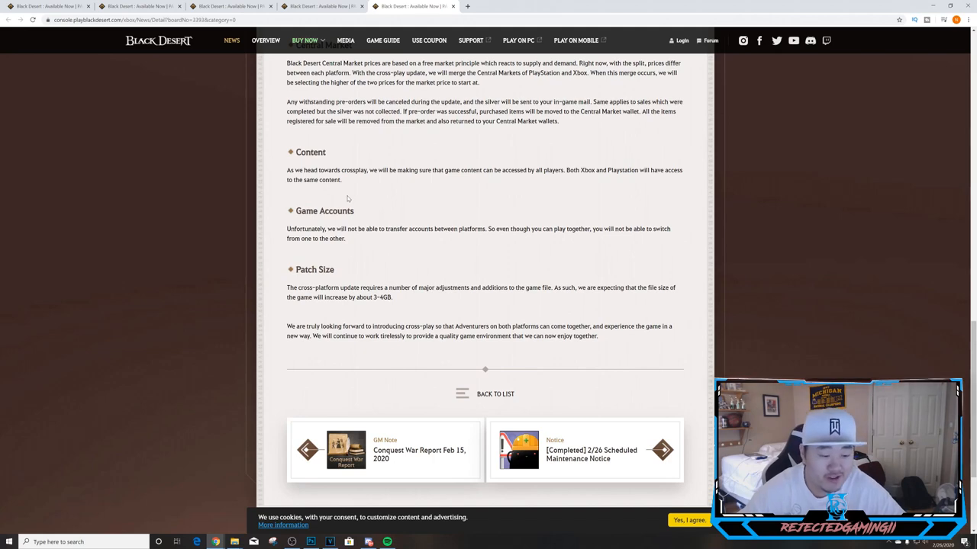
mouse_move(415, 281)
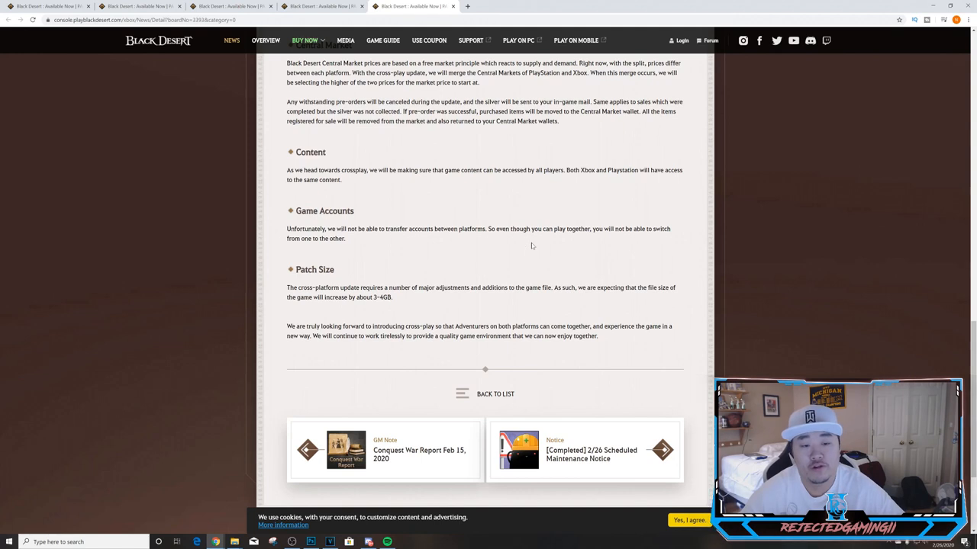
mouse_move(574, 237)
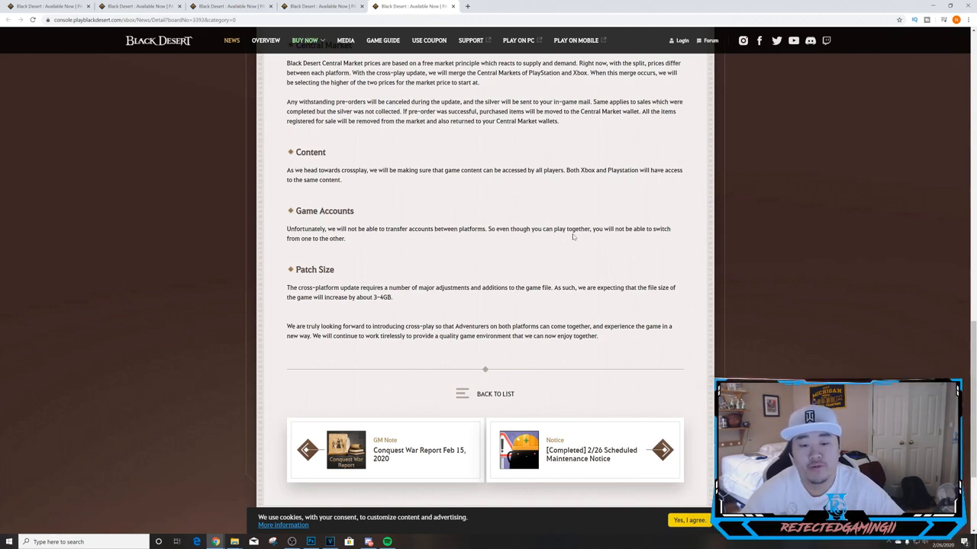
mouse_move(334, 252)
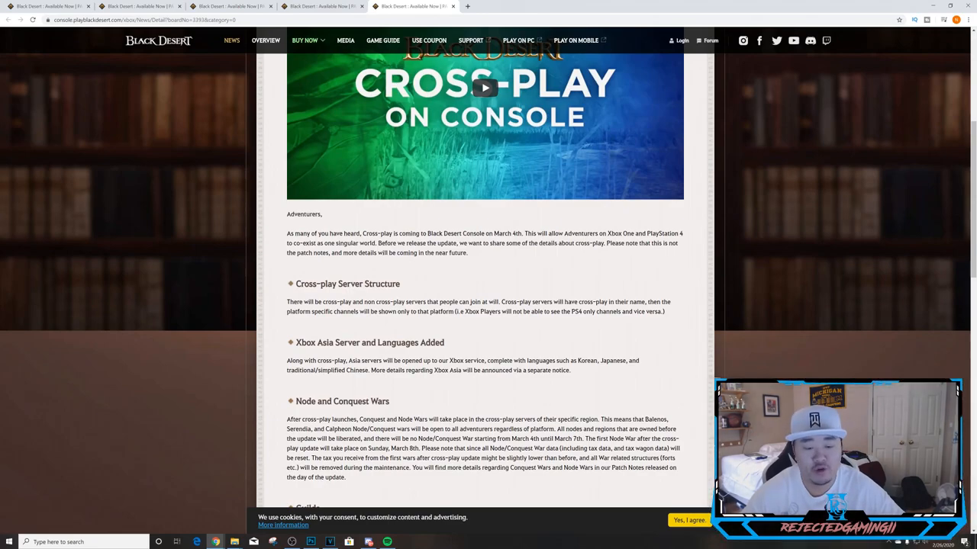
Scroll around the opening paragraphs of the name changes and name change coupons notice.
scroll("down", 3)
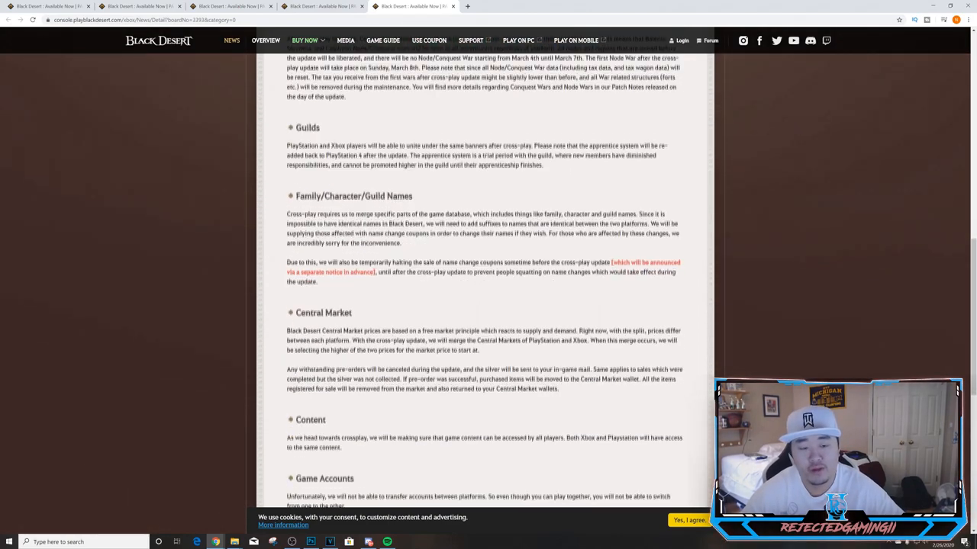
scroll("down", 3)
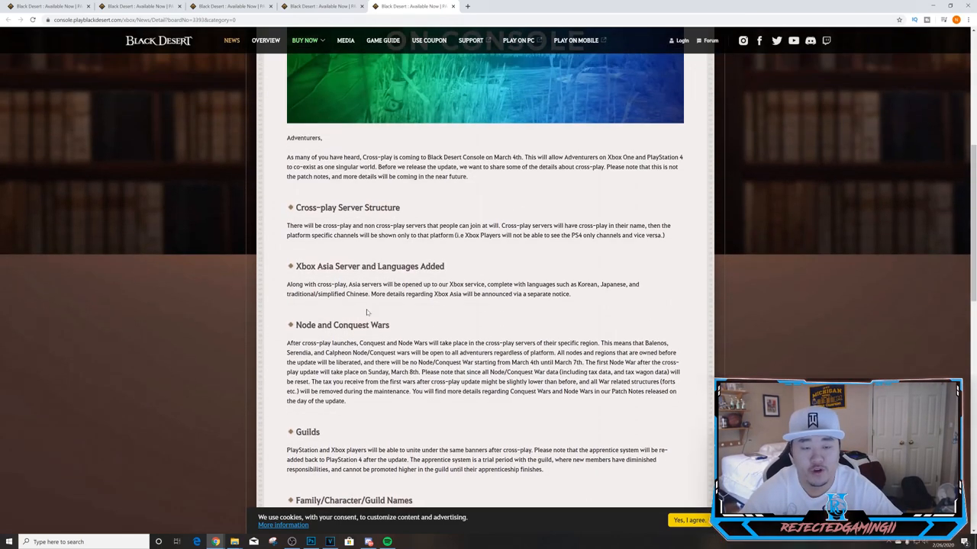
scroll("up", 3)
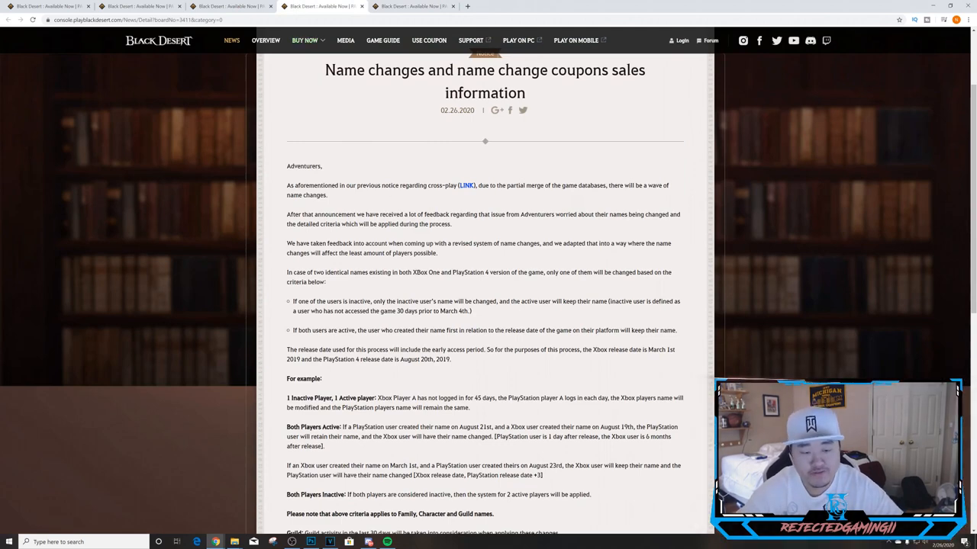
Scroll through the name change rules for active and inactive players to the end of the notice.
scroll("down", 3)
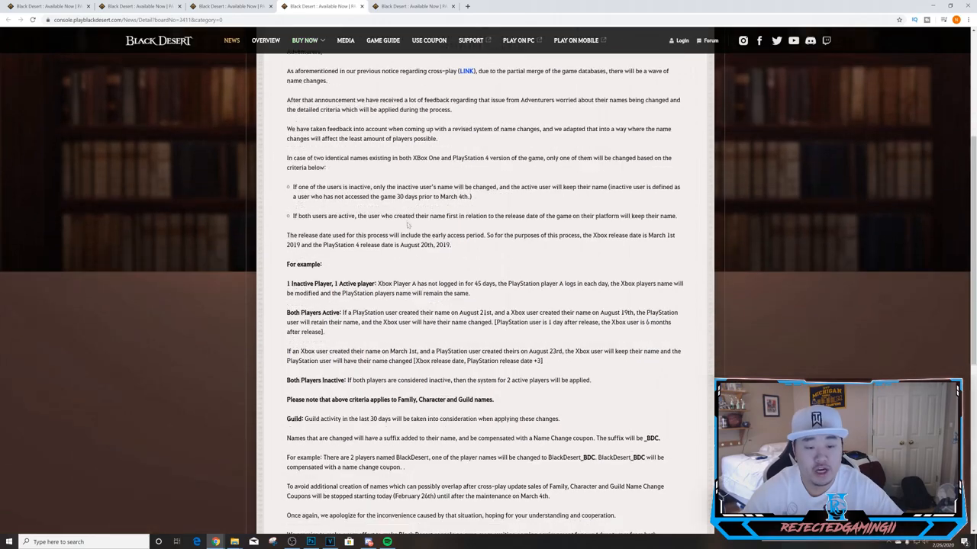
scroll("down", 3)
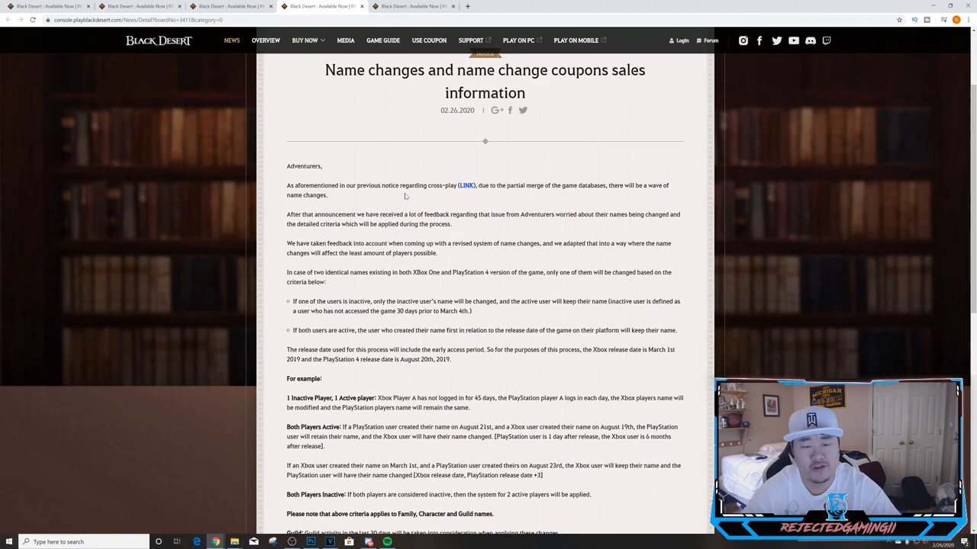
scroll("down", 3)
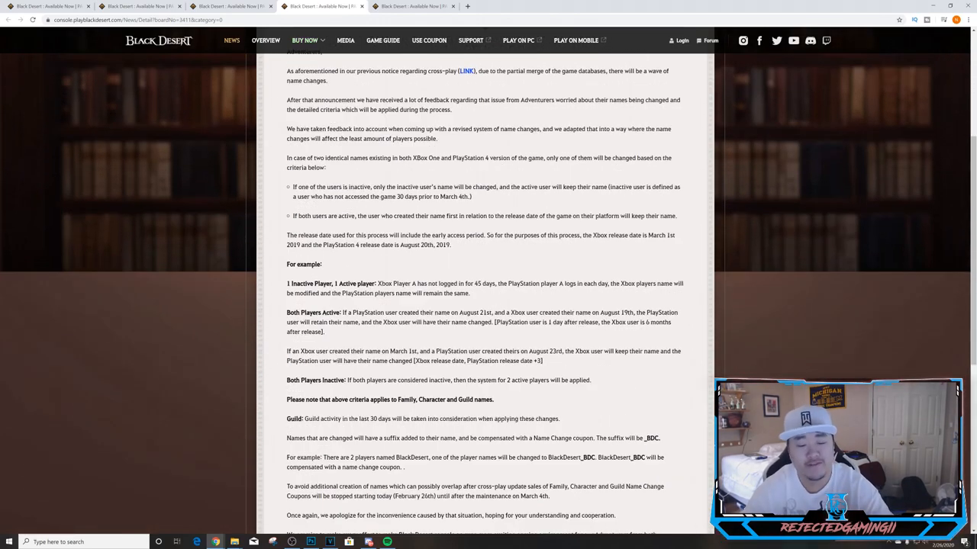
scroll("down", 3)
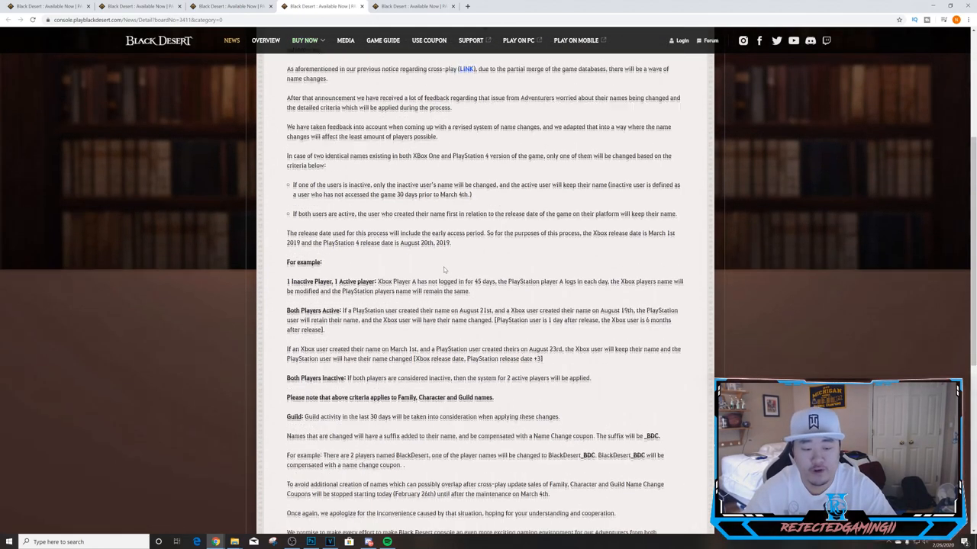
scroll("down", 3)
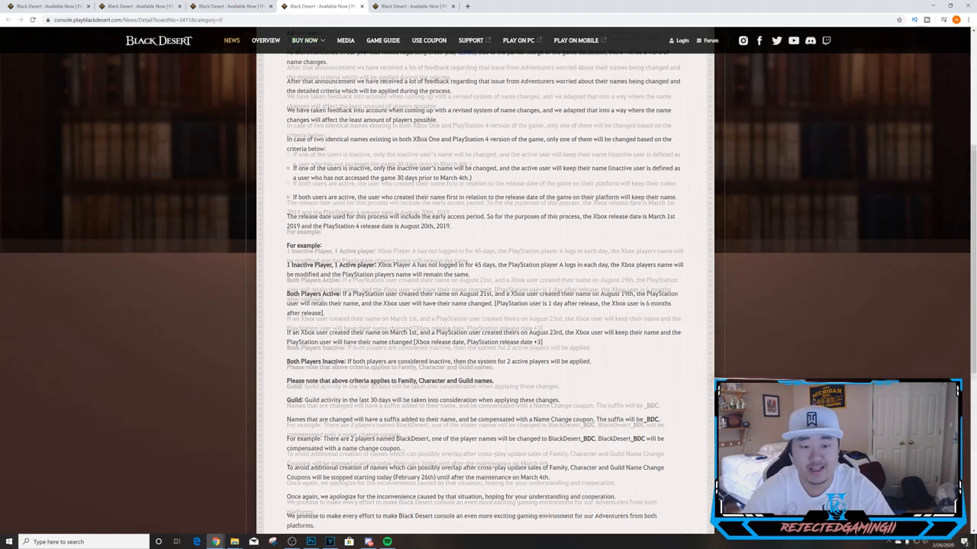
scroll("up", 3)
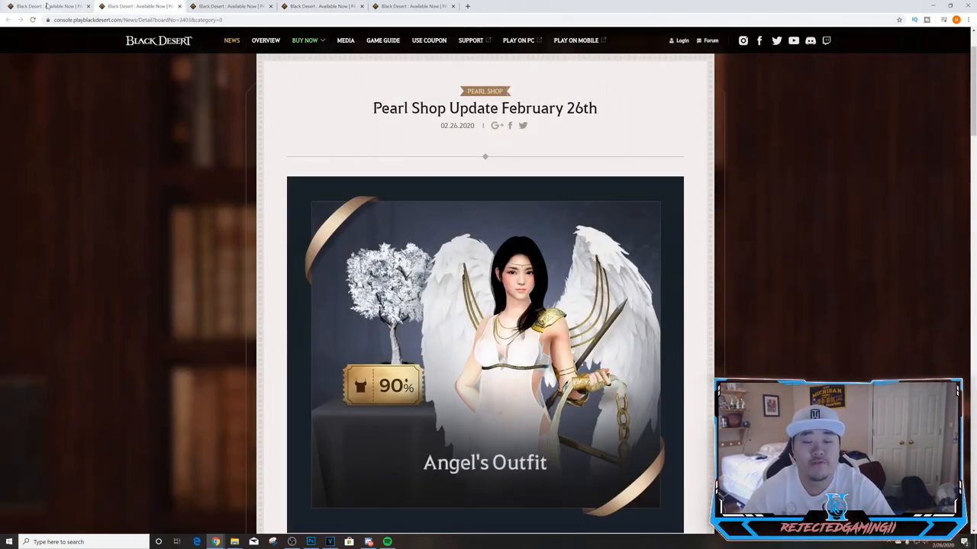
Return to the console news list, open Pearl Shop Update February 26th and scroll past its Angel's Outfit and costume banners.
left_click(8, 20)
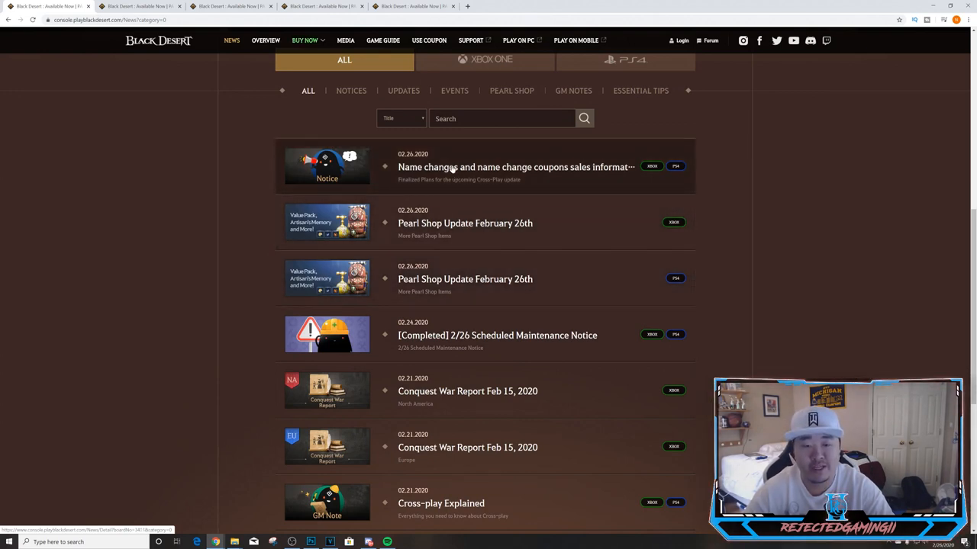
left_click(464, 223)
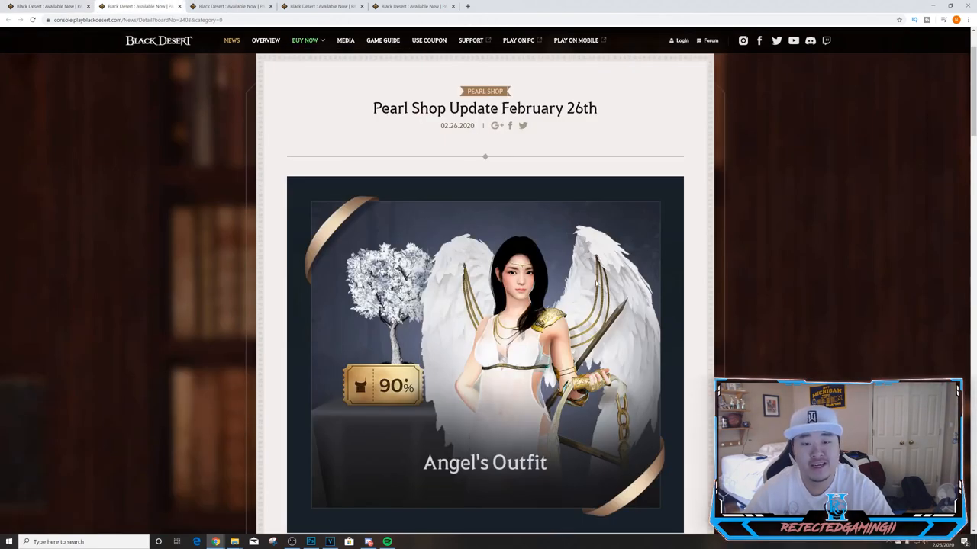
scroll("down", 3)
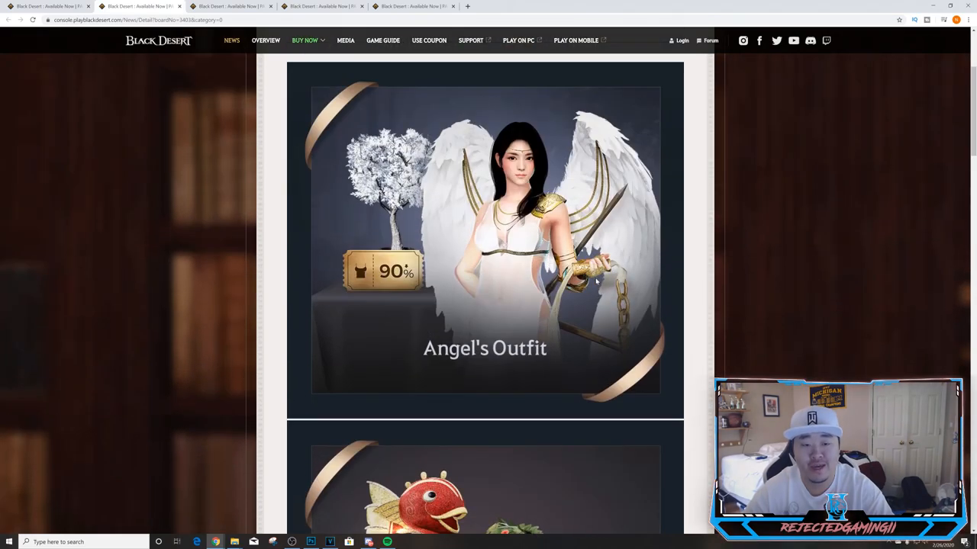
scroll("down", 3)
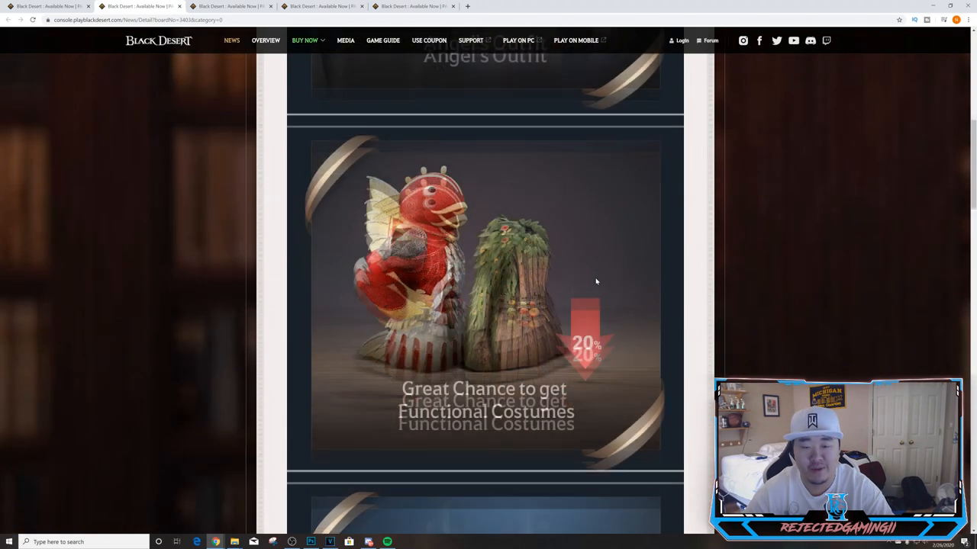
scroll("down", 3)
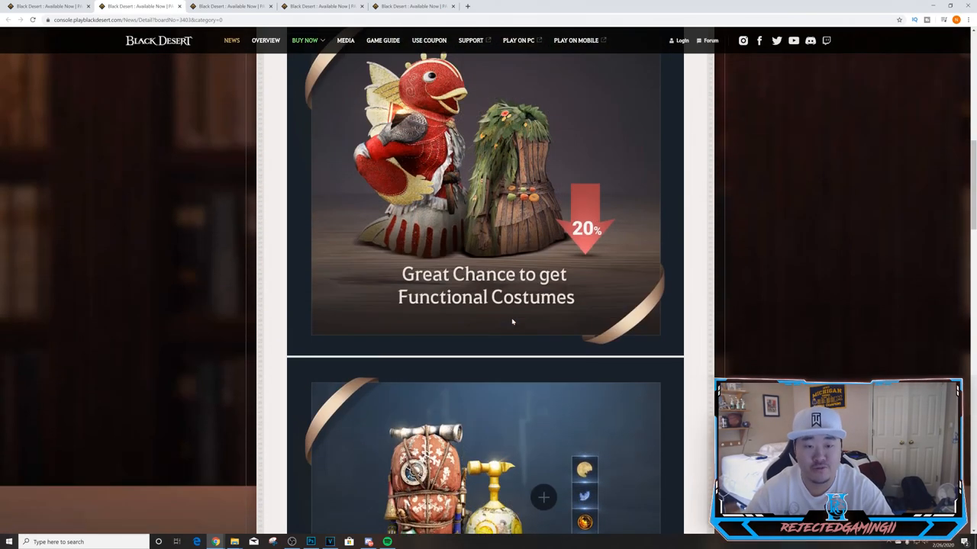
scroll("down", 3)
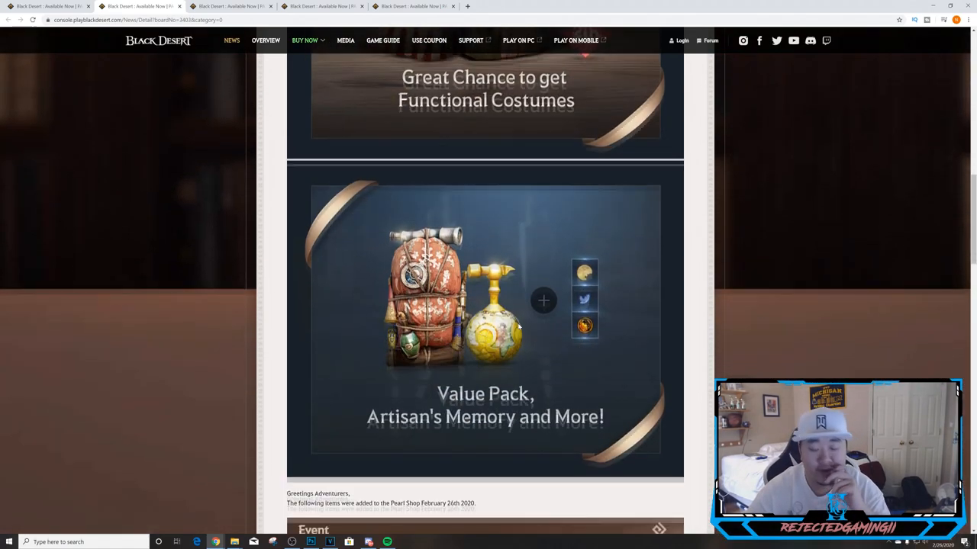
Scroll to the Event price tables for Lucky Moonlight Package, Functional Costumes Bundle A/B and Kibelius Divinus Premium Set.
scroll("down", 3)
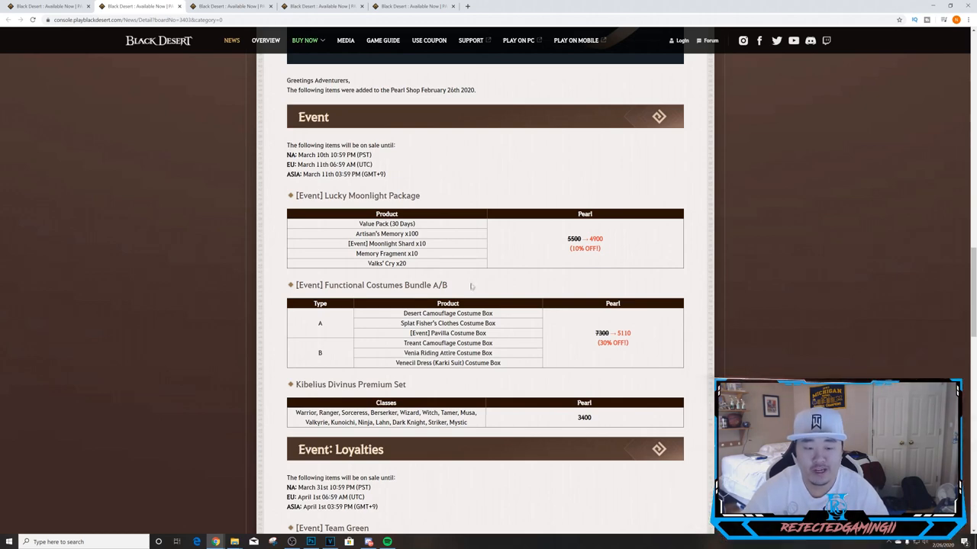
scroll("down", 3)
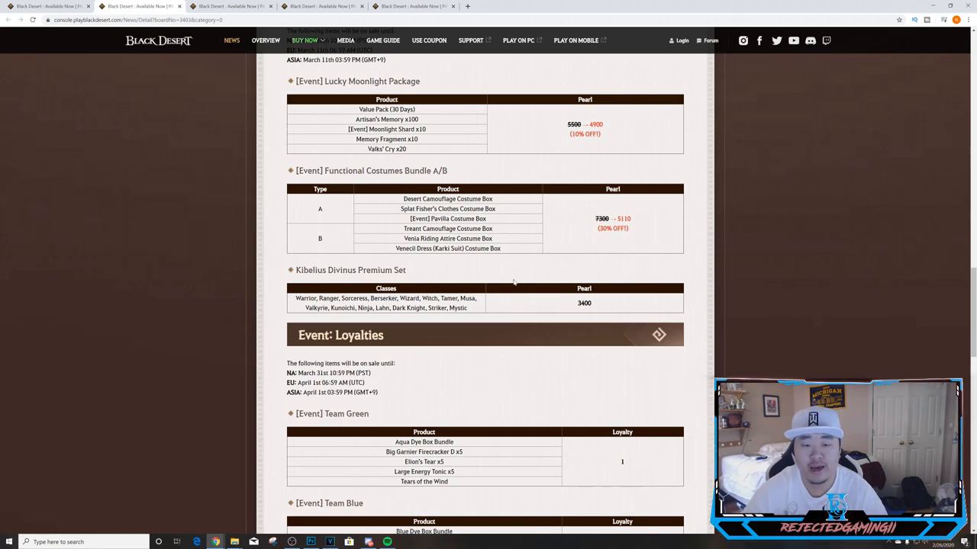
scroll("down", 3)
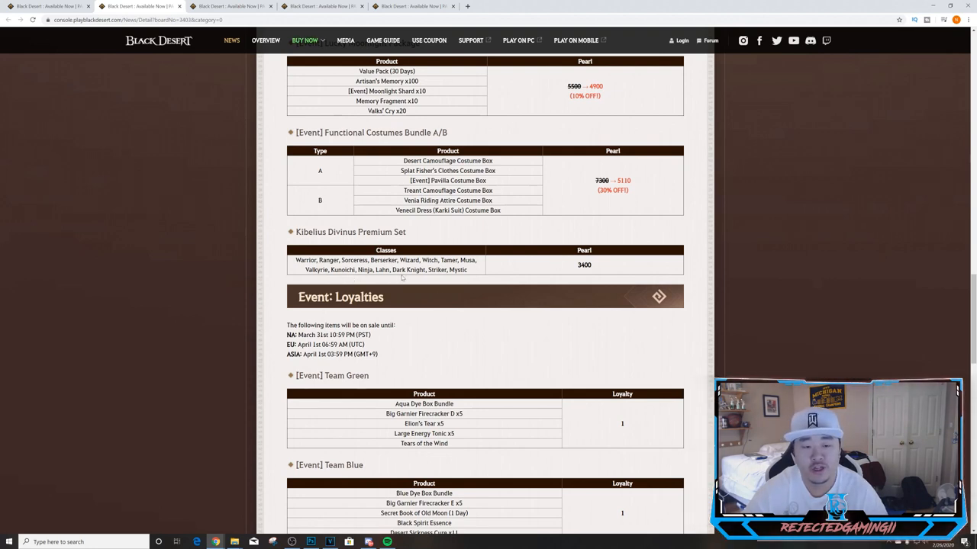
mouse_move(483, 274)
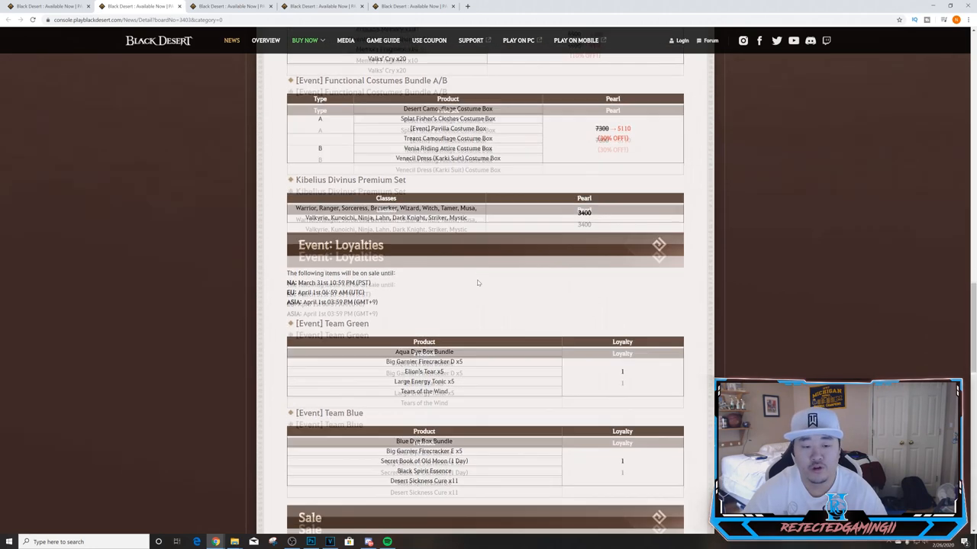
Scroll through the Event: Loyalties Team Green and Team Blue rewards and the Sale list of discounted outfits.
scroll("down", 3)
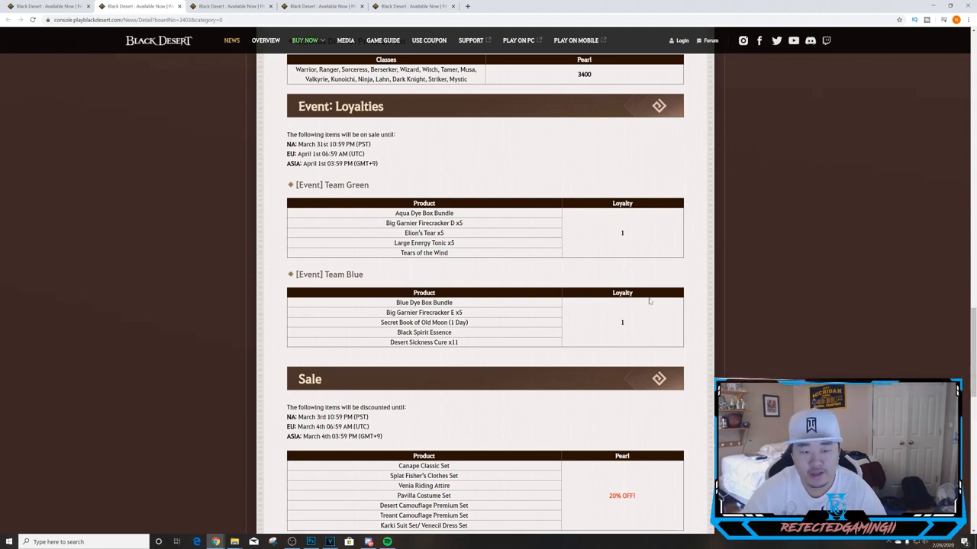
mouse_move(617, 319)
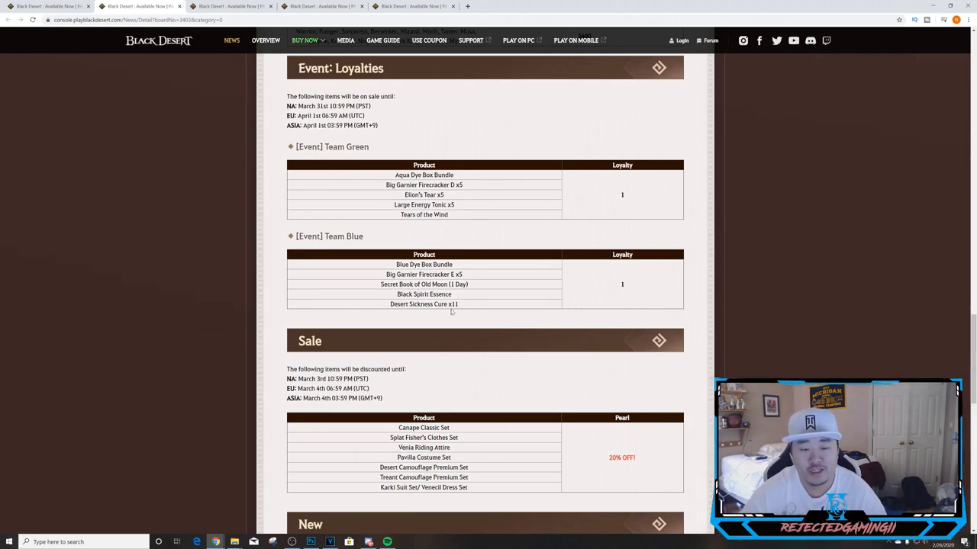
scroll("down", 3)
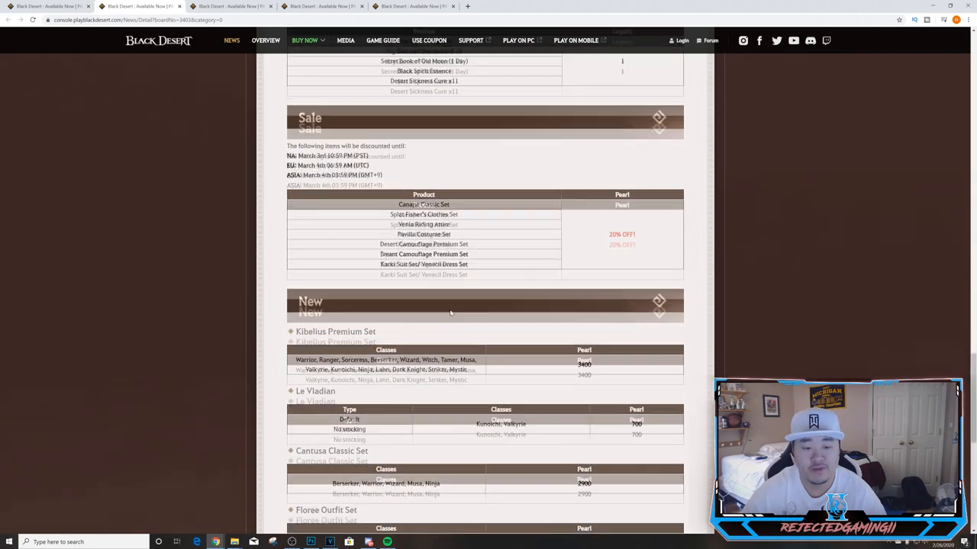
scroll("down", 3)
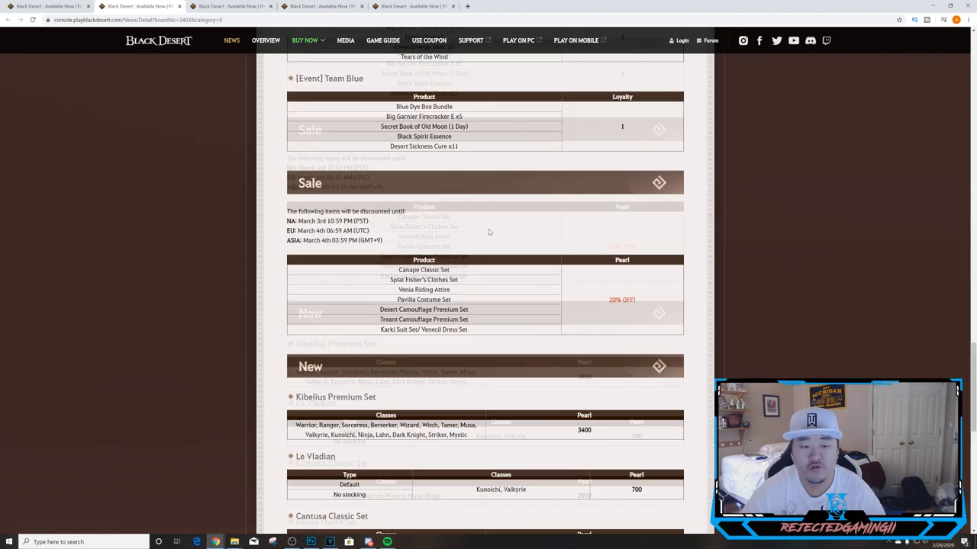
scroll("down", 3)
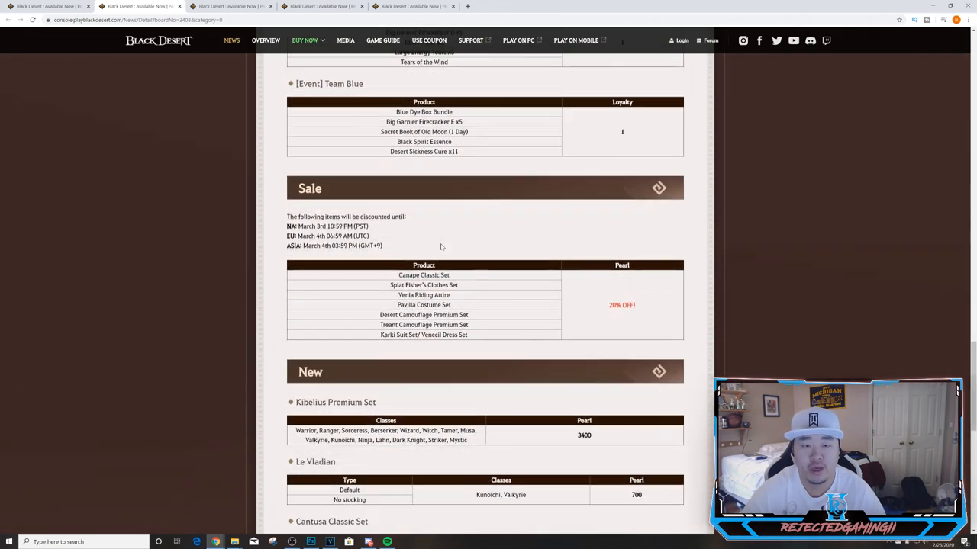
scroll("down", 3)
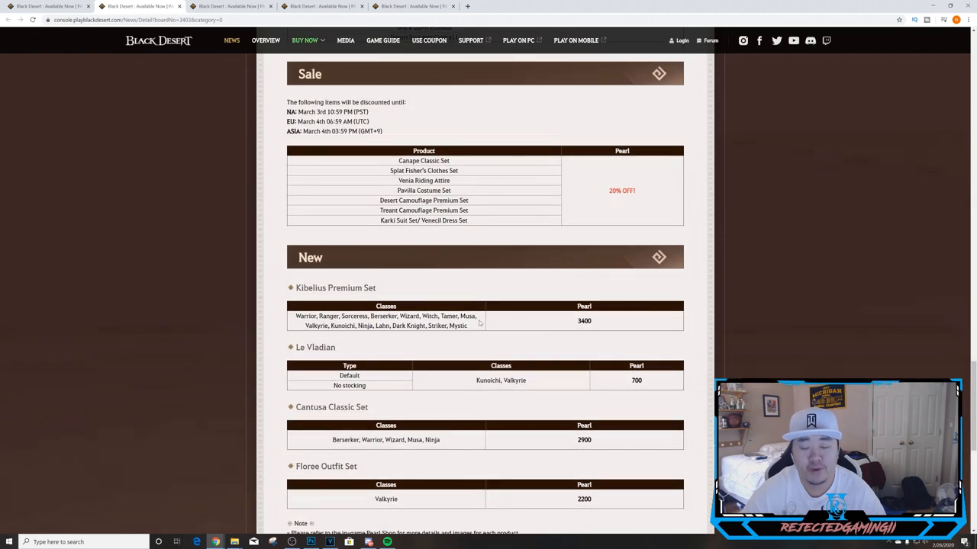
Scroll through the New outfit sets to the closing known display issue note.
scroll("down", 3)
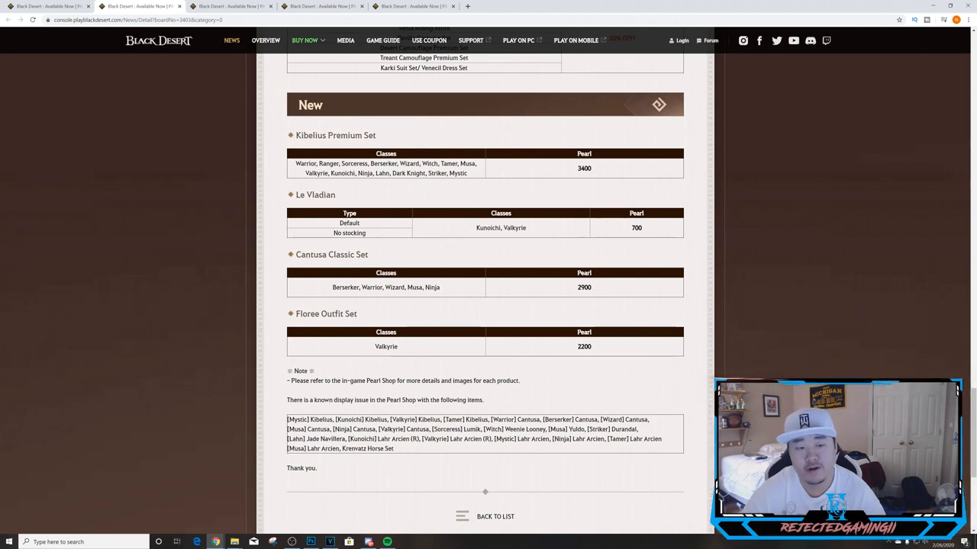
mouse_move(496, 184)
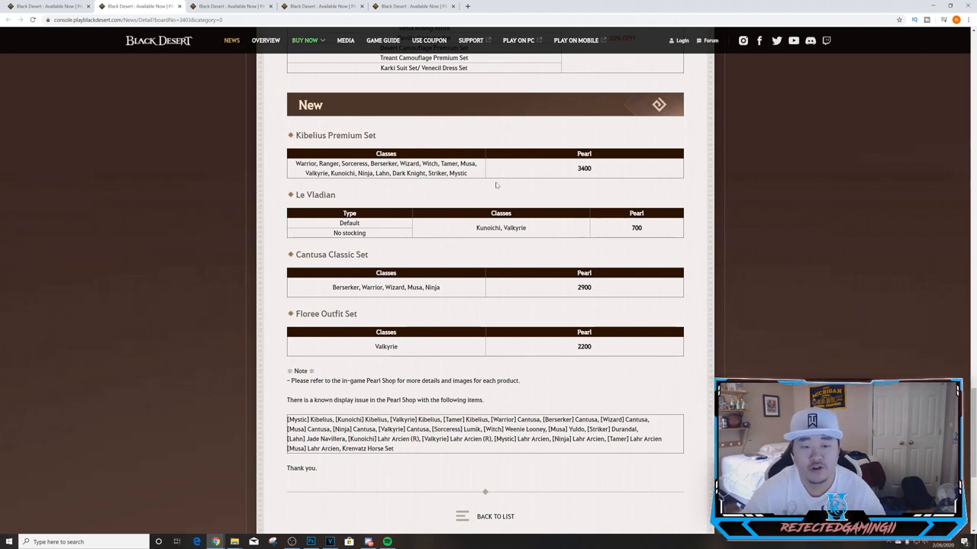
mouse_move(480, 196)
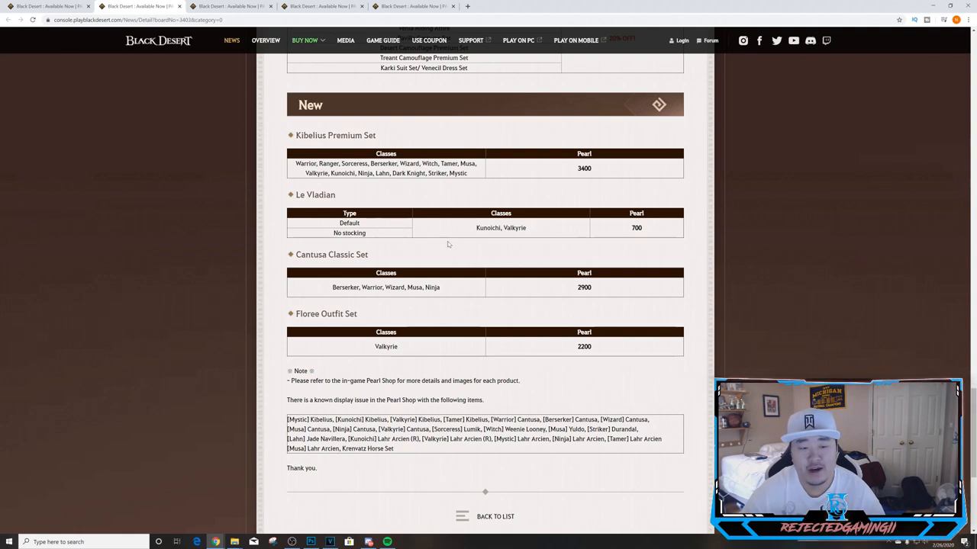
mouse_move(630, 241)
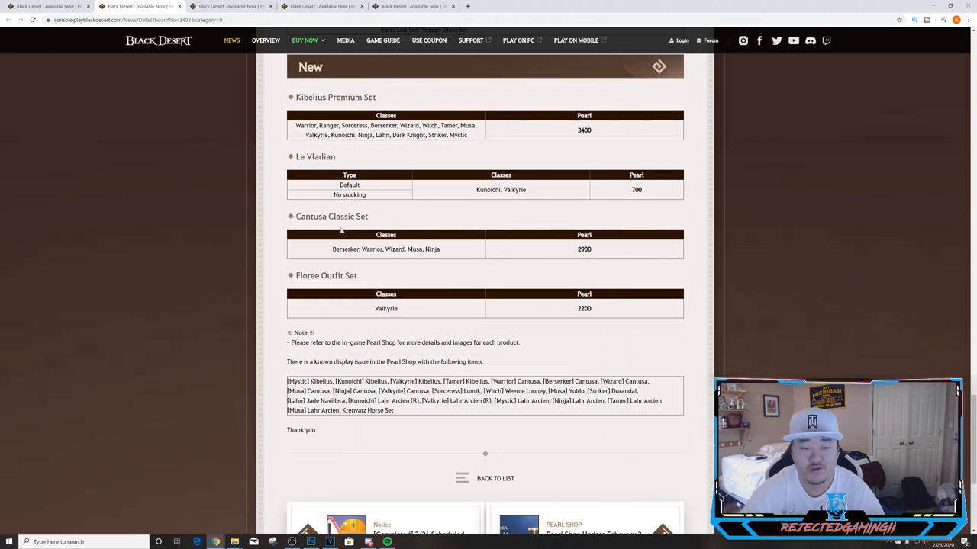
mouse_move(381, 260)
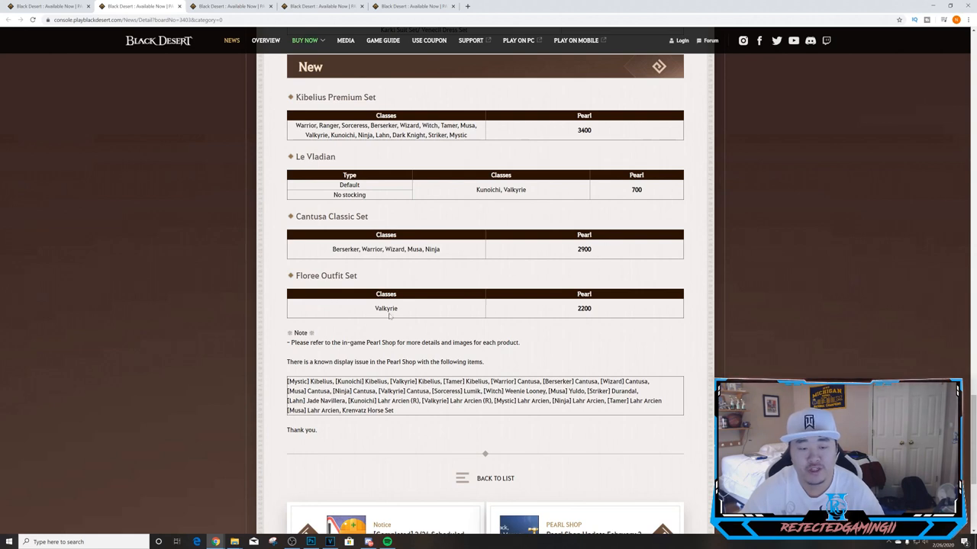
mouse_move(473, 329)
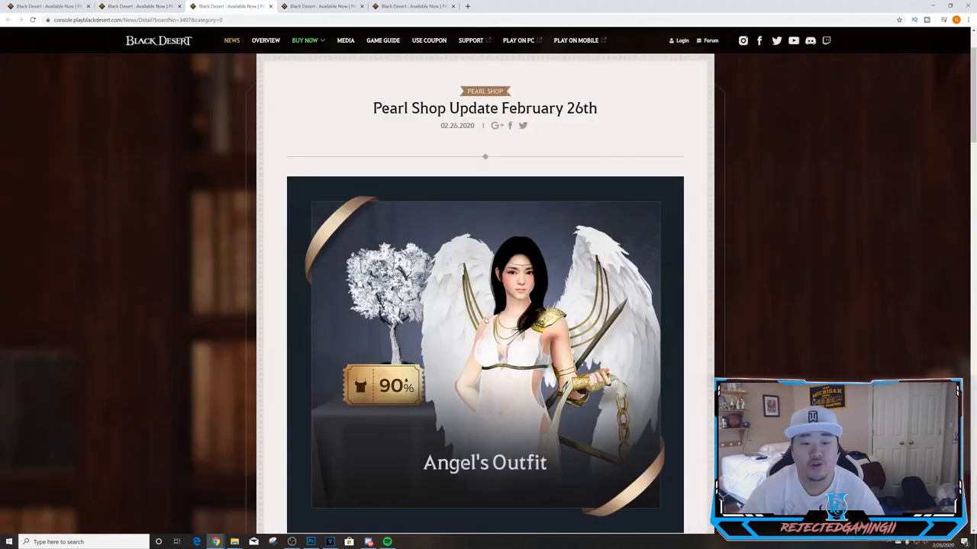
Scroll through the Sale table and the New section with the Kibelius Premium Set and Le Vladian.
scroll("down", 3)
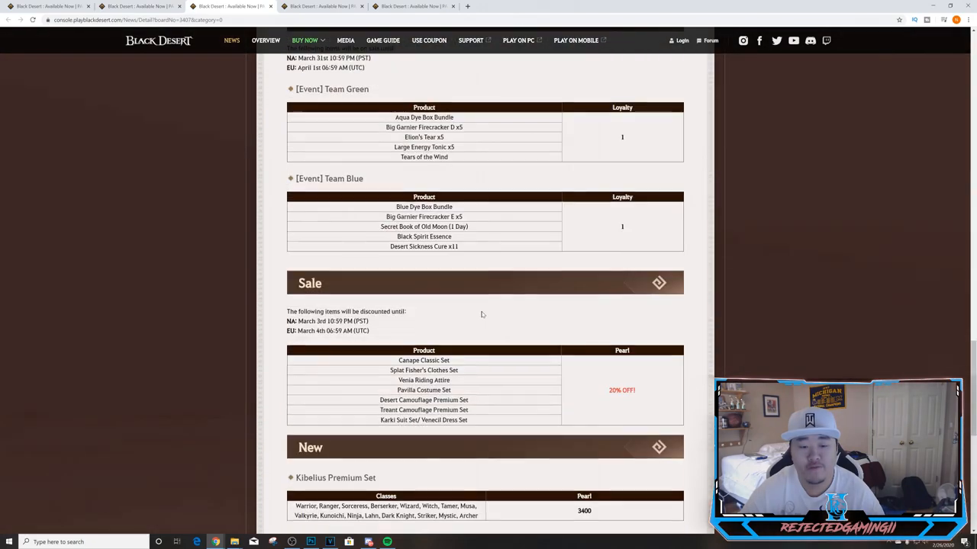
scroll("down", 3)
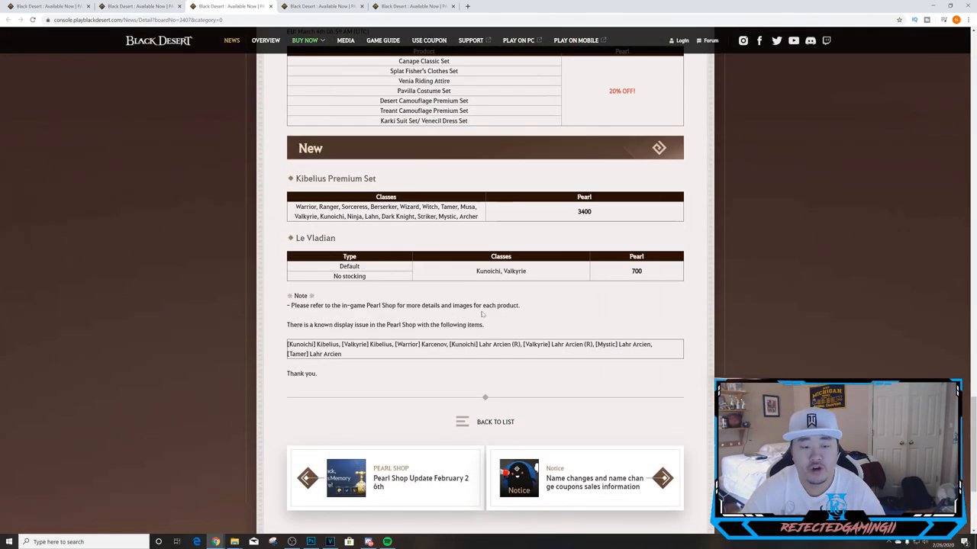
scroll("up", 3)
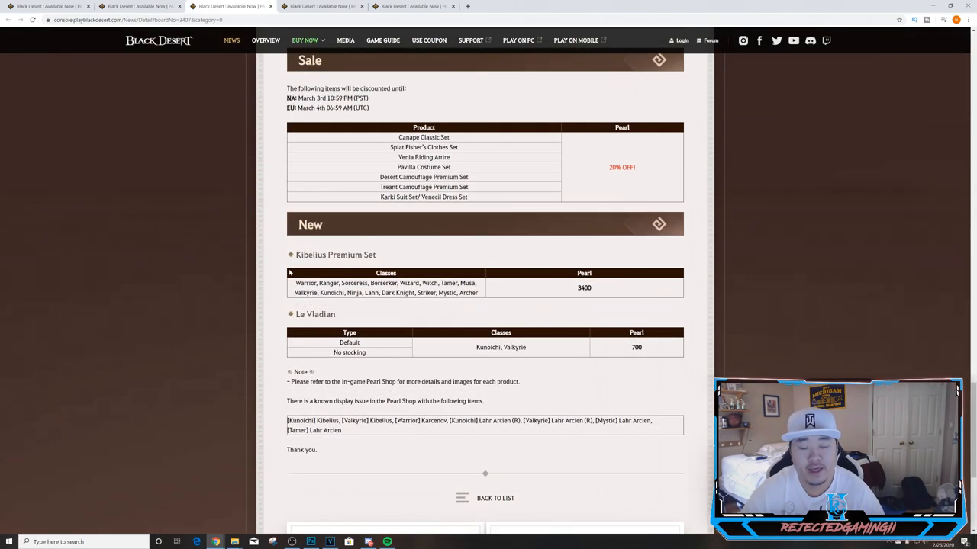
mouse_move(373, 324)
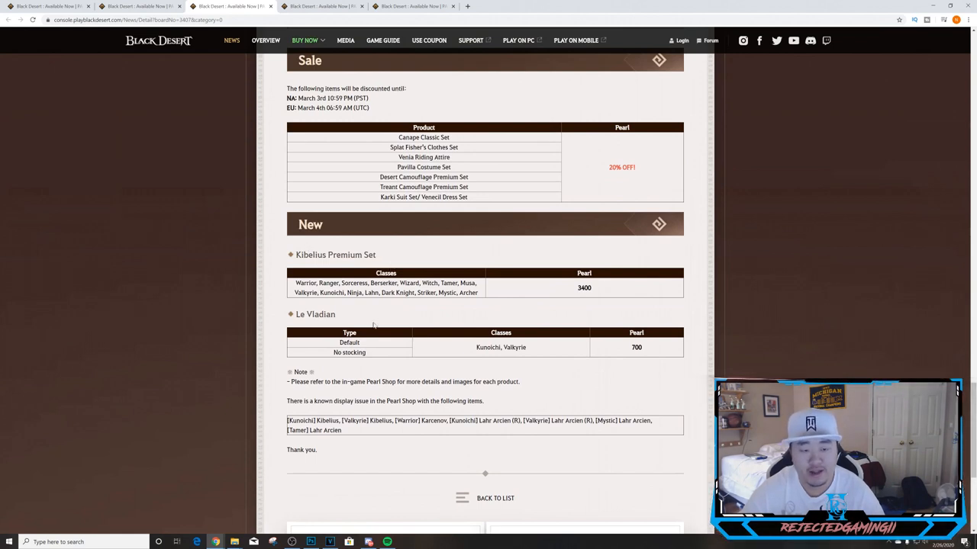